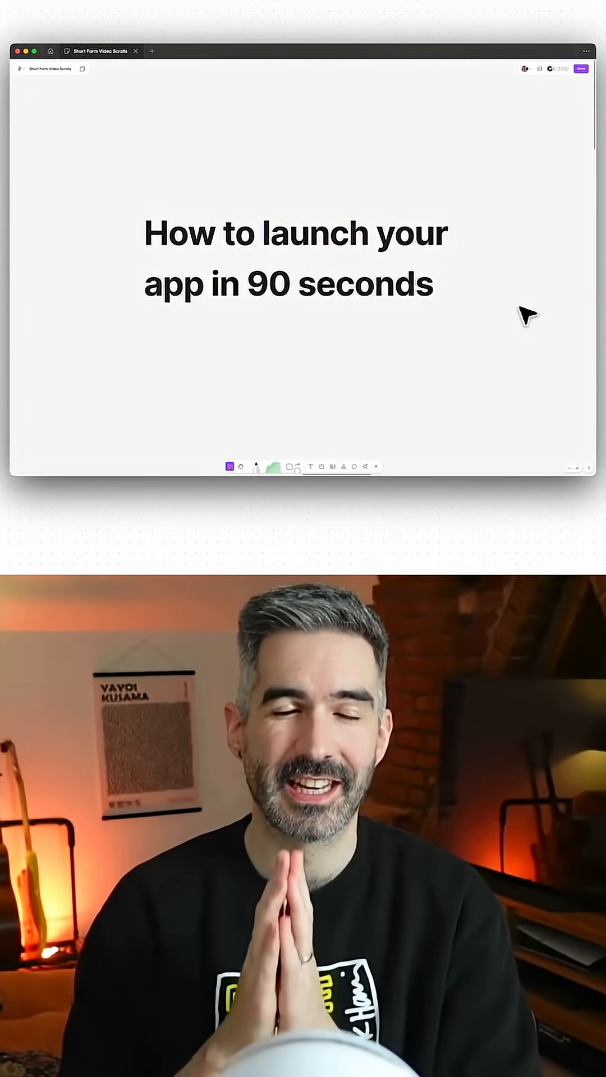
{"action": "mouse_move", "coordinate": [442, 300]}
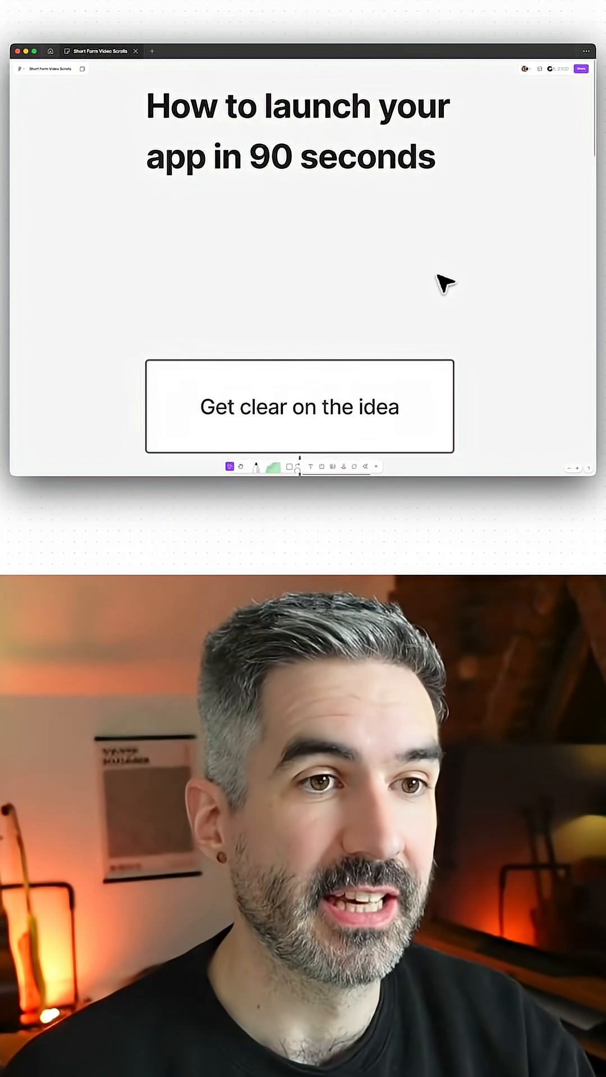
{"action": "scroll", "scroll_direction": "down", "scroll_amount": 3}
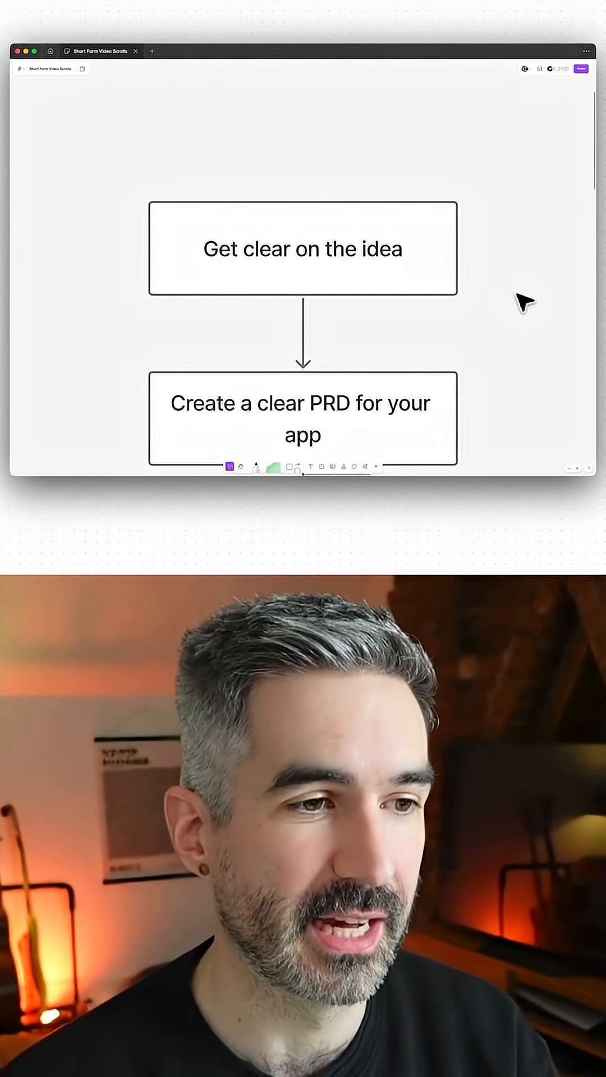
{"action": "mouse_move", "coordinate": [514, 287]}
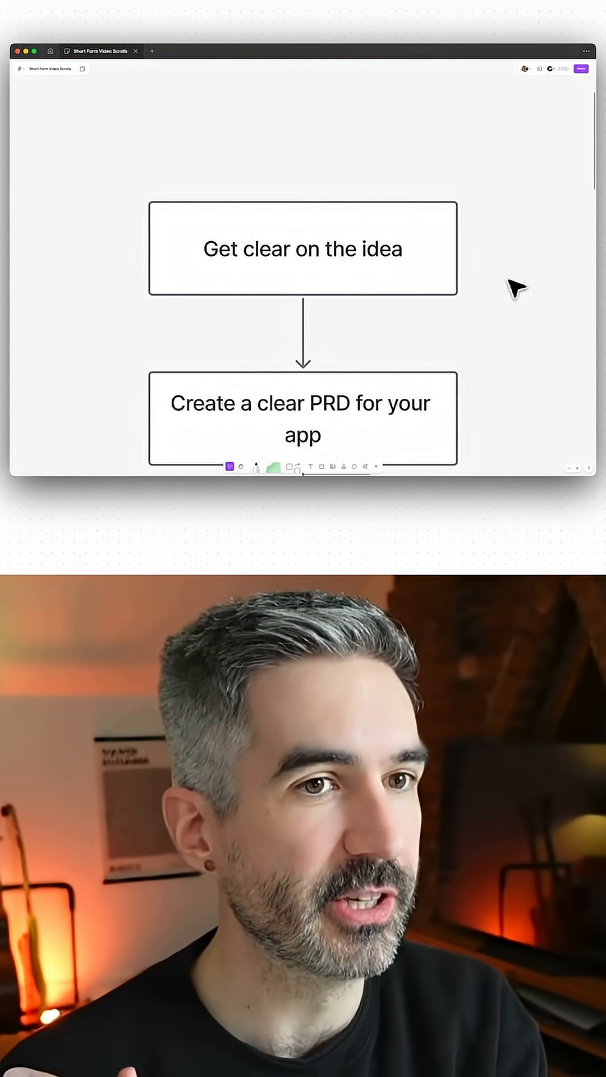
{"action": "scroll", "scroll_direction": "down", "scroll_amount": 3}
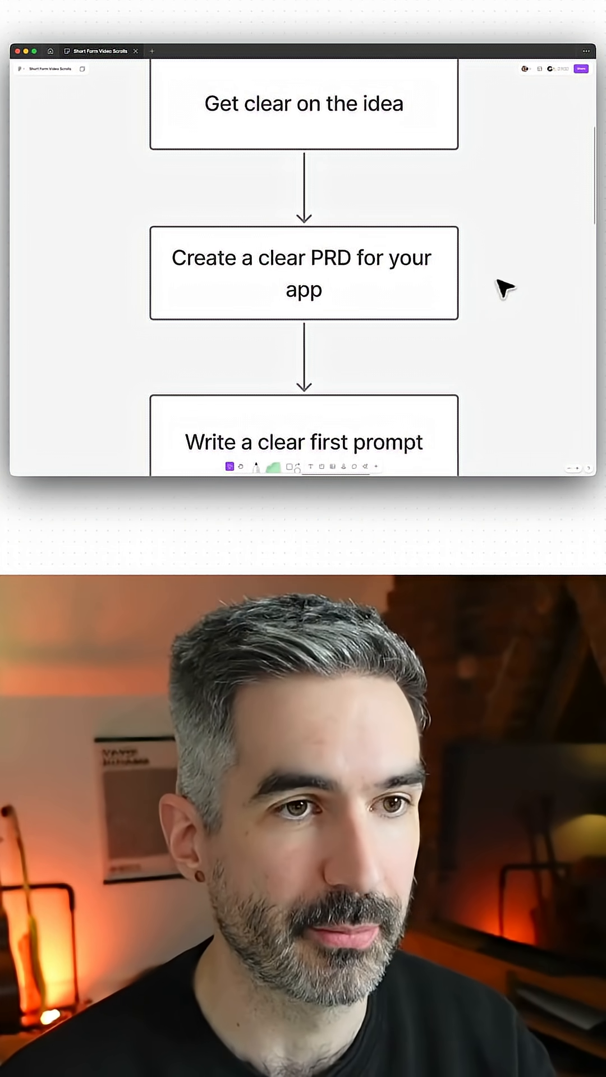
{"action": "scroll", "scroll_direction": "down", "scroll_amount": 3}
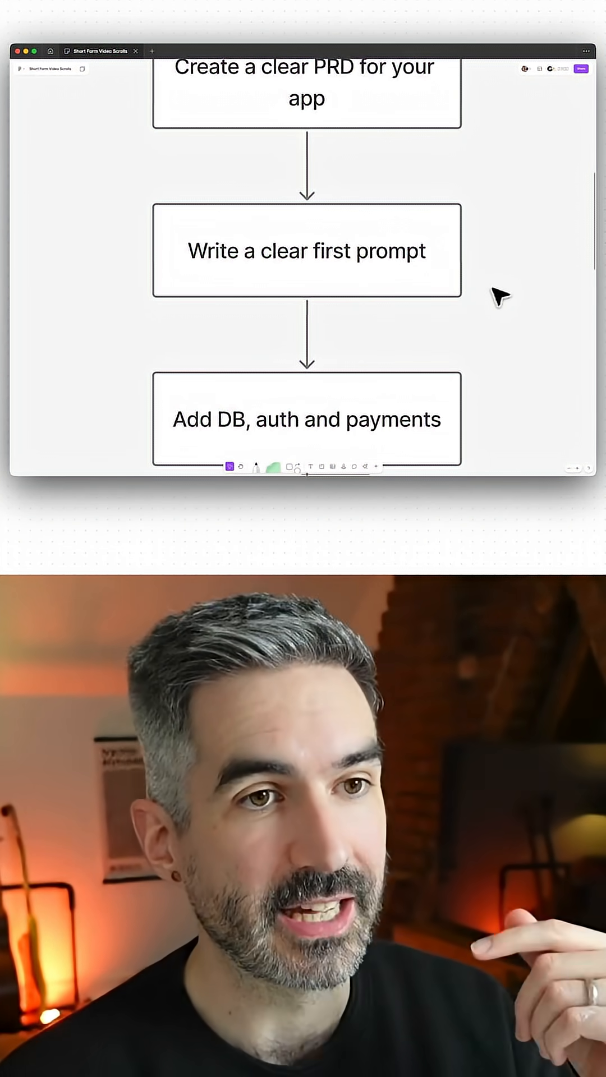
{"action": "mouse_move", "coordinate": [515, 294]}
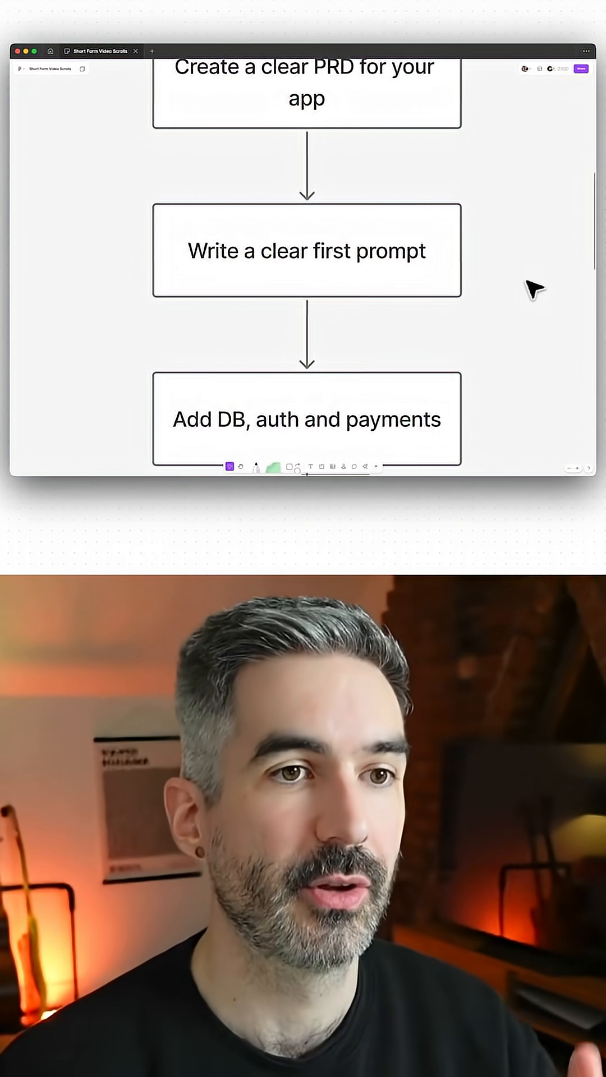
{"action": "scroll", "scroll_direction": "down", "scroll_amount": 3}
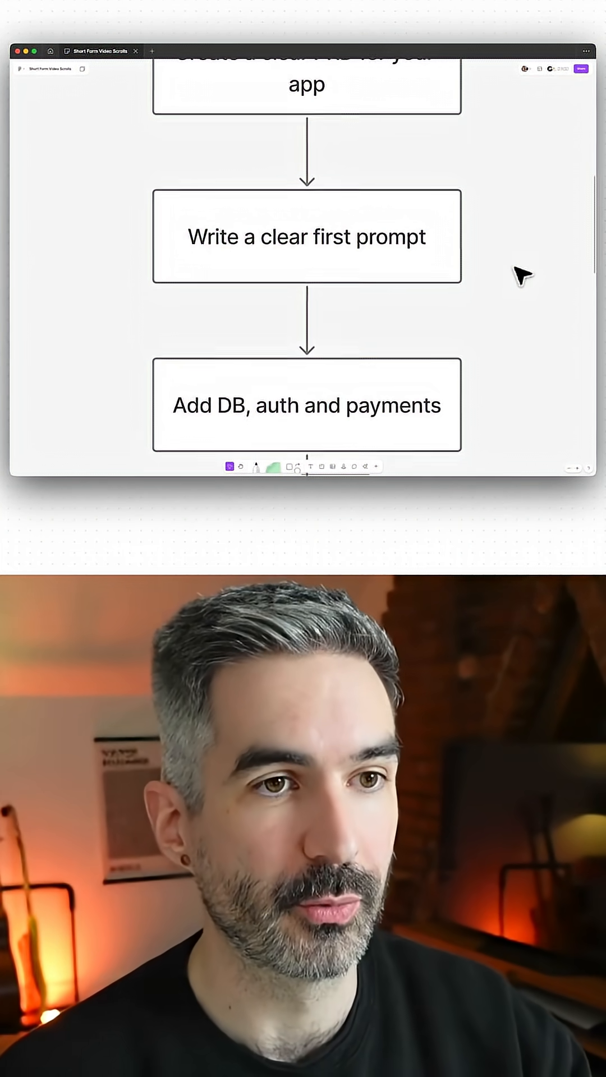
{"action": "scroll", "scroll_direction": "down", "scroll_amount": 3}
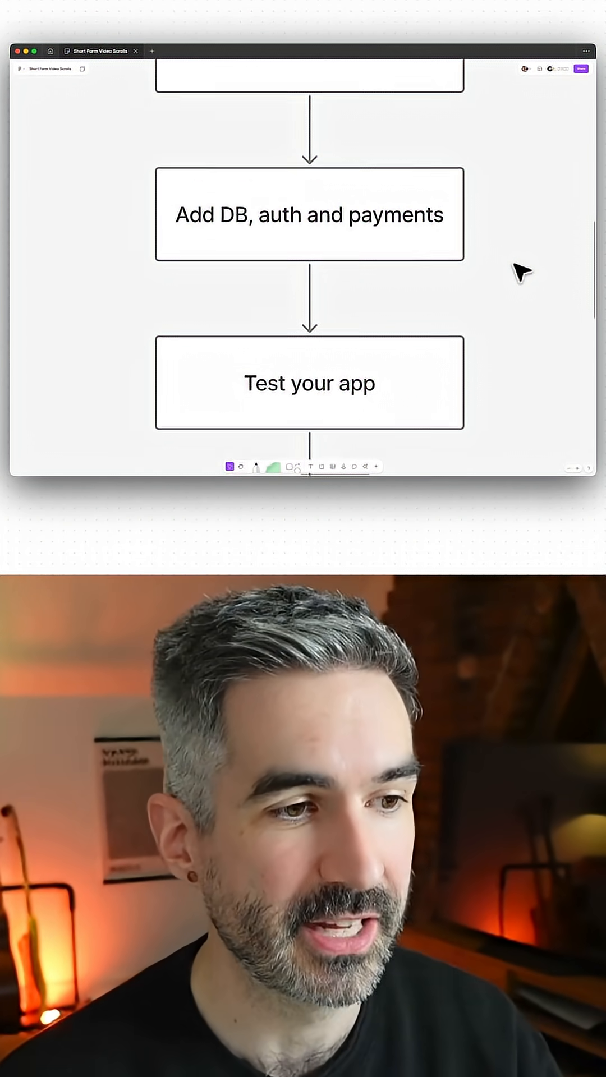
{"action": "scroll", "scroll_direction": "down", "scroll_amount": 3}
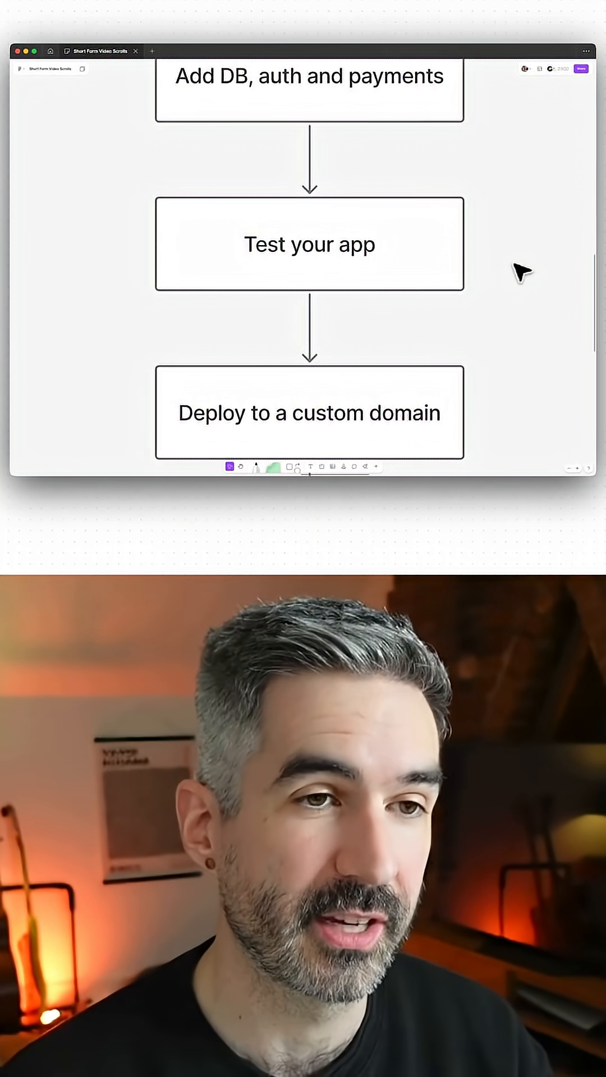
{"action": "scroll", "scroll_direction": "down", "scroll_amount": 3}
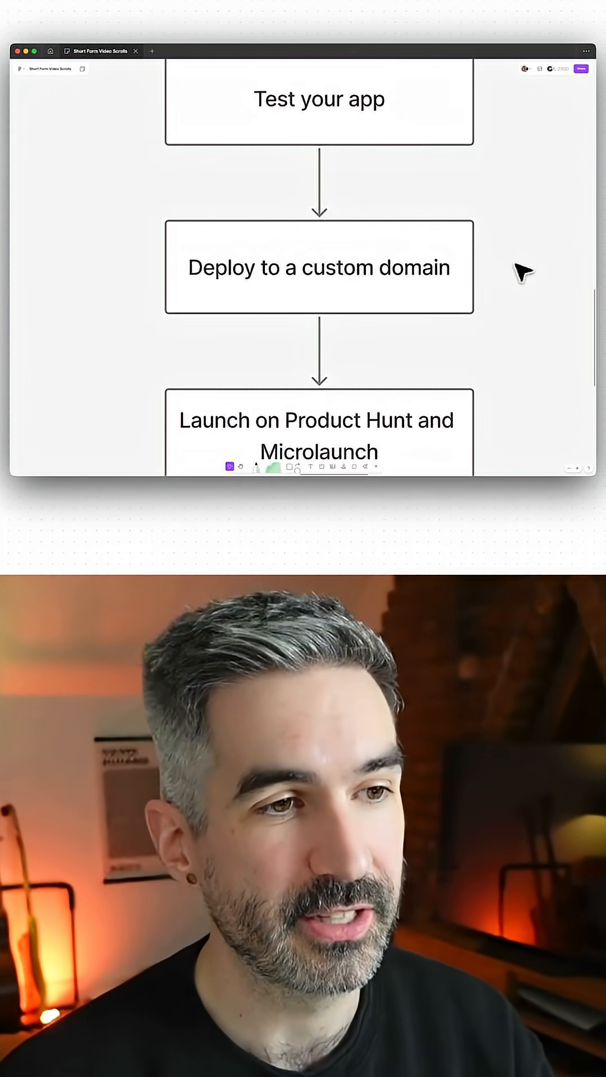
{"action": "scroll", "scroll_direction": "down", "scroll_amount": 3}
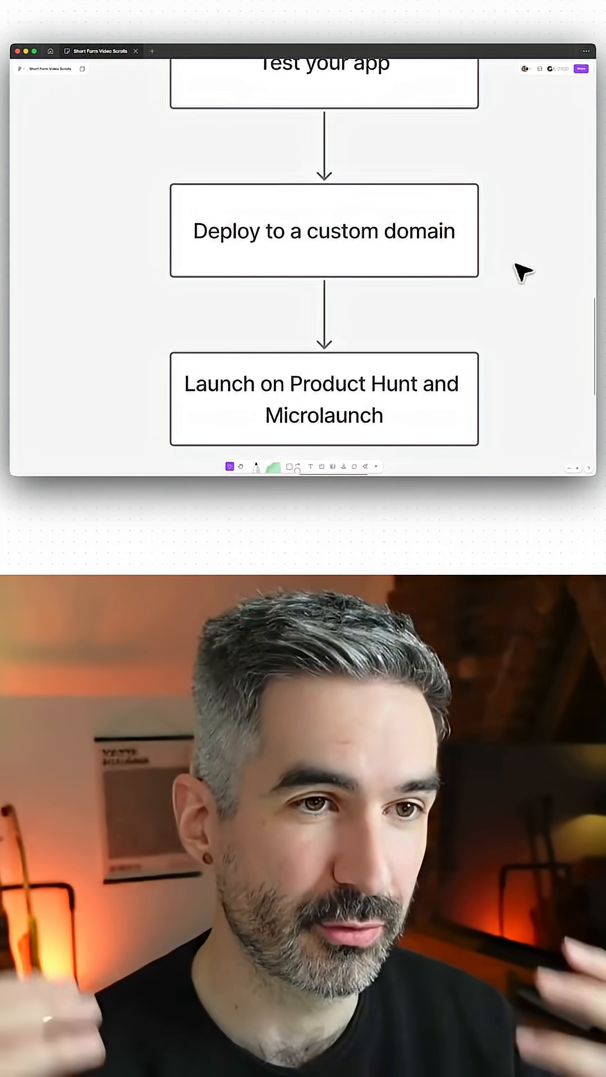